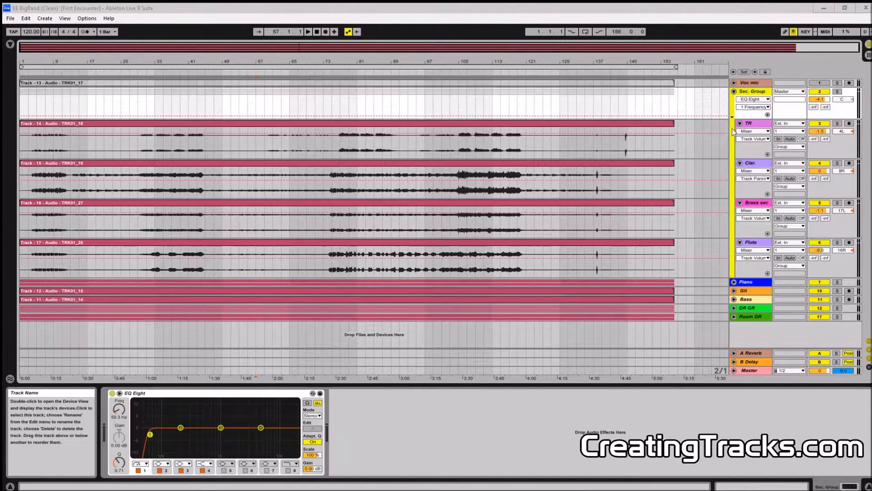
mouse_move(714, 110)
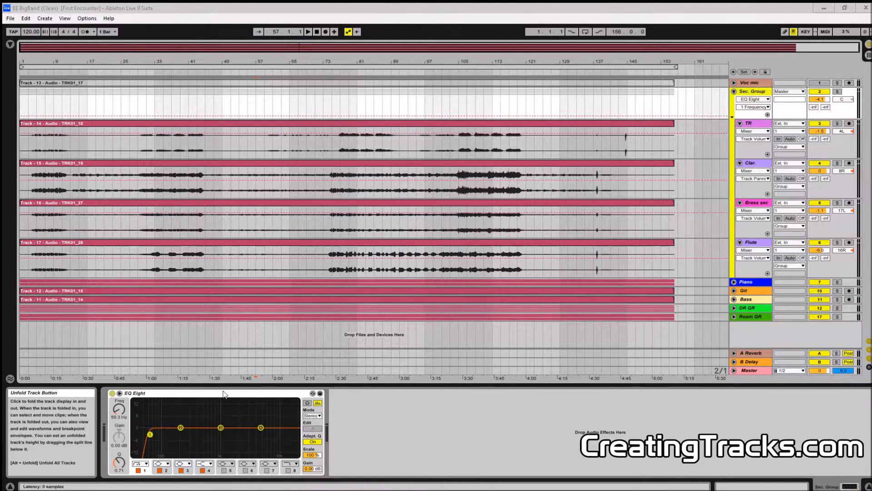
Fold Sec. Group, peek inside Piano, then fold it and view the Git track's EQ
left_click(734, 91)
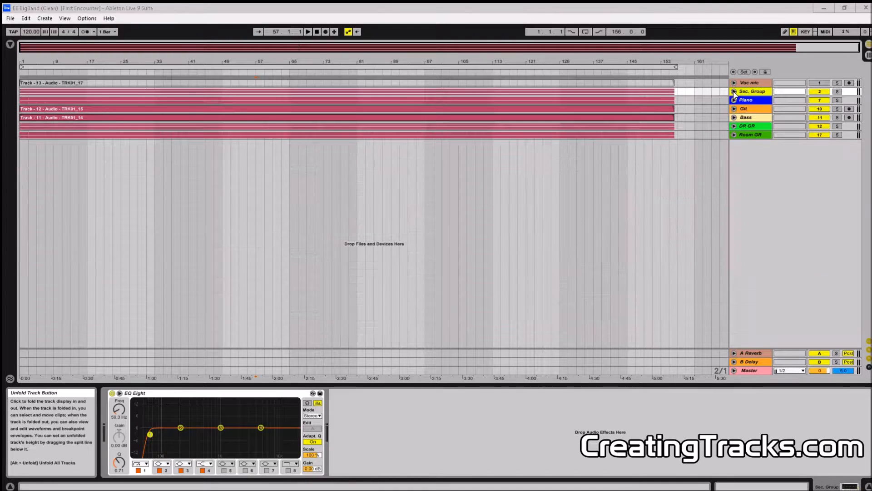
left_click(734, 100)
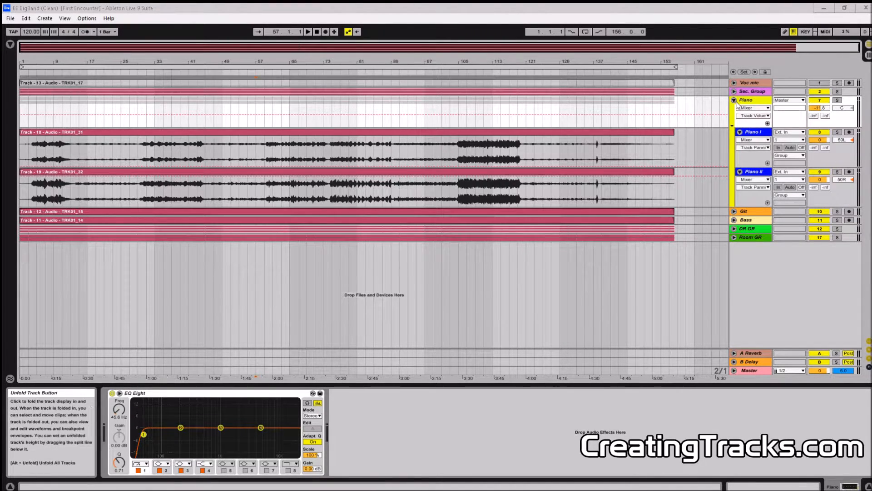
left_click(734, 100)
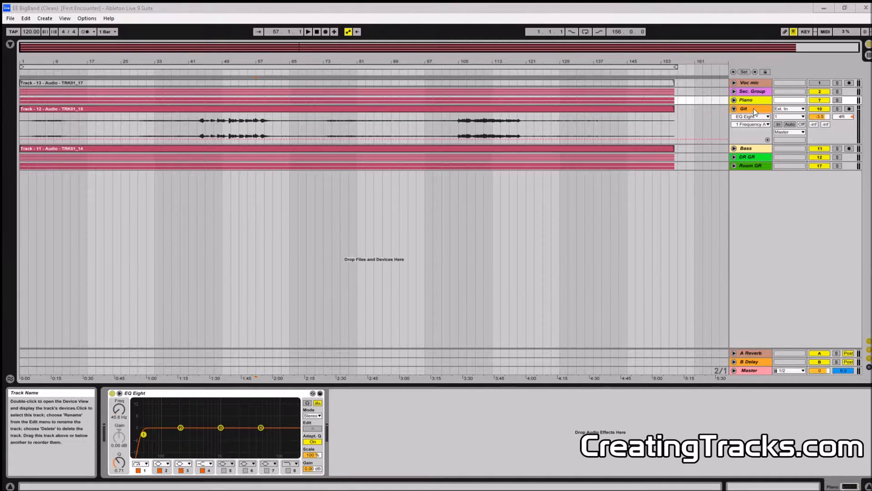
left_click(747, 100)
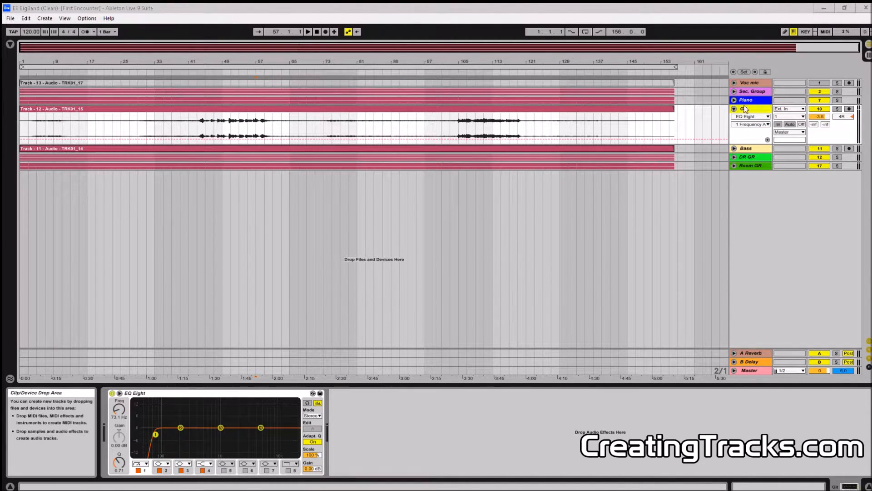
Inspect Bass and the Room GR group contents, view the DR GR EQ, and fold everything back up
left_click(734, 108)
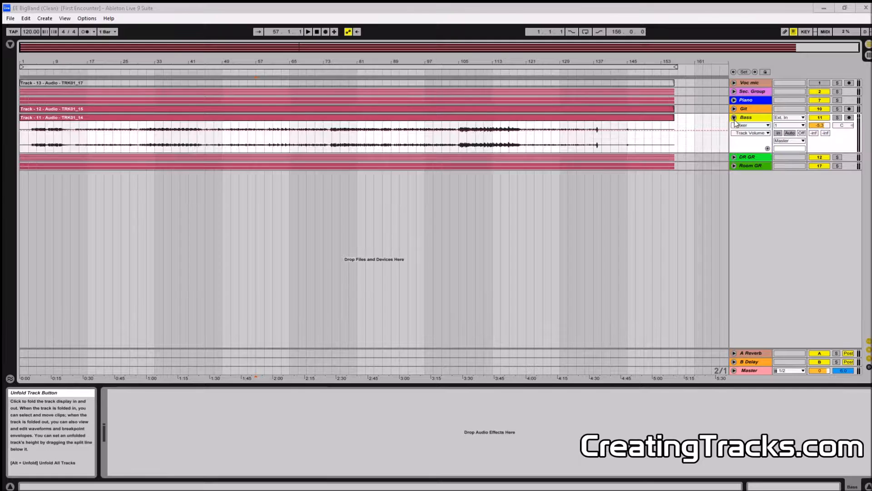
left_click(735, 117)
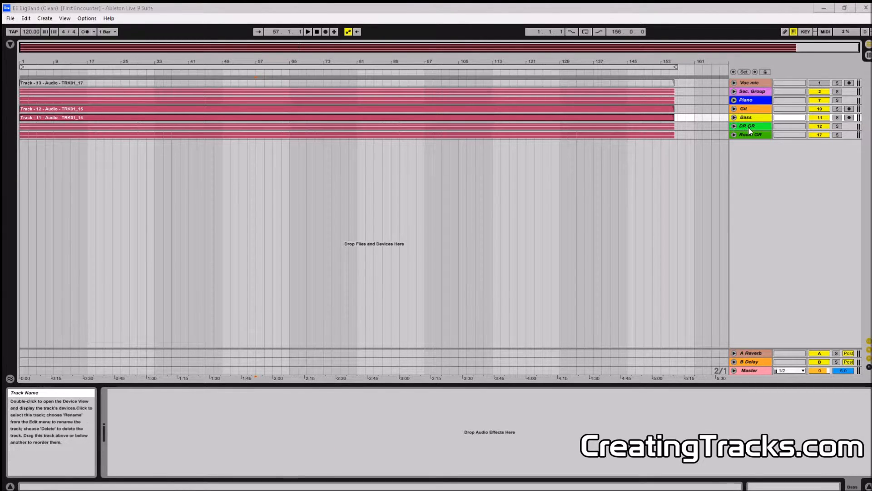
left_click(752, 134)
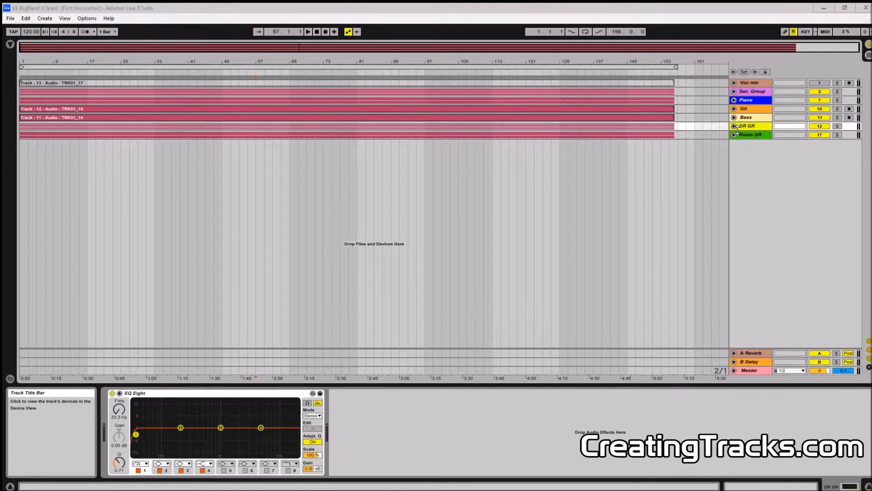
mouse_move(734, 126)
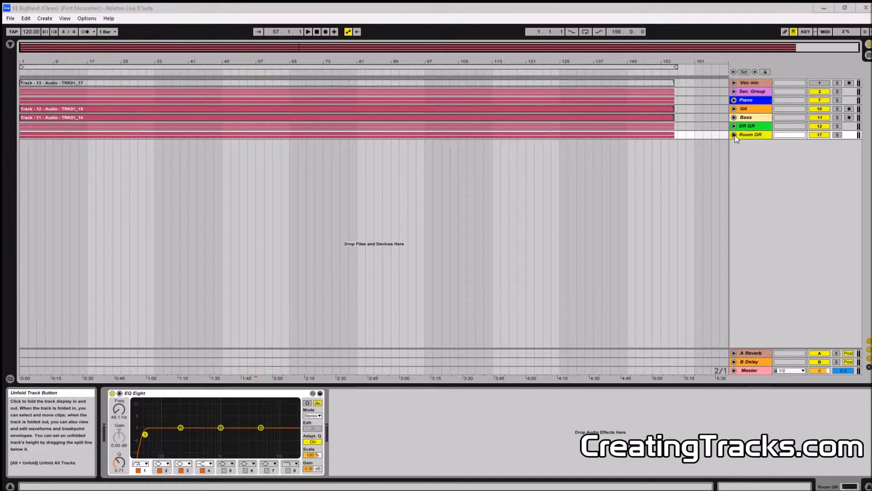
left_click(735, 134)
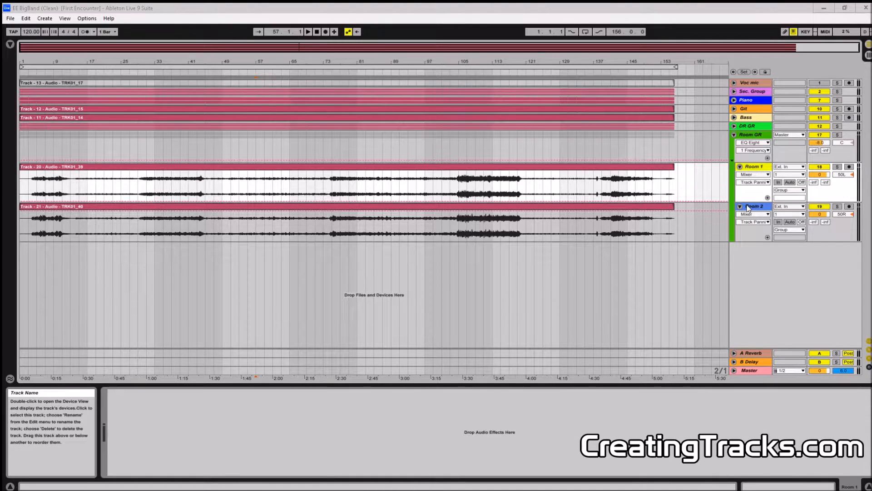
mouse_move(750, 191)
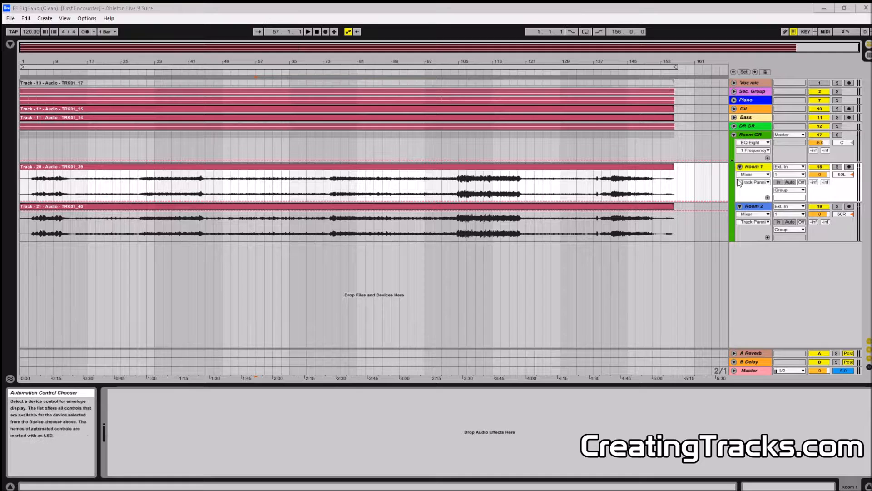
left_click(739, 134)
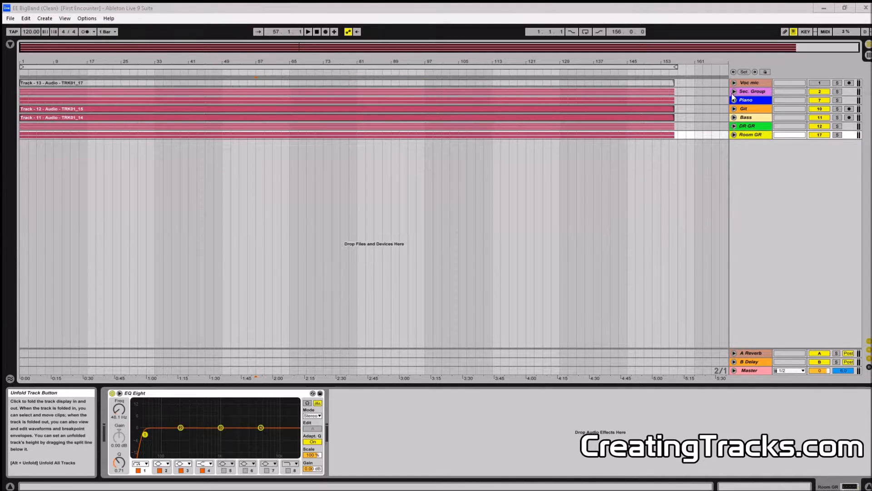
Unfold Sec. Group, select the Flute track and play back TR, Clar., Brass sec and Flute
left_click(734, 90)
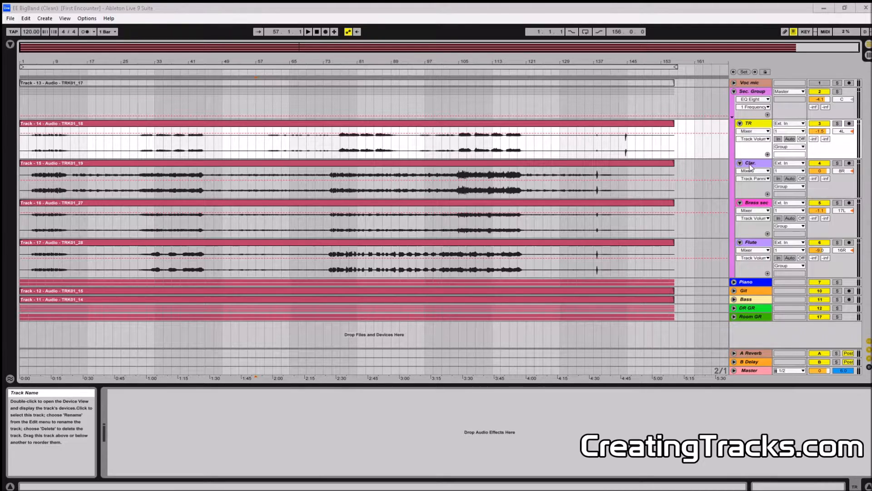
left_click(751, 242)
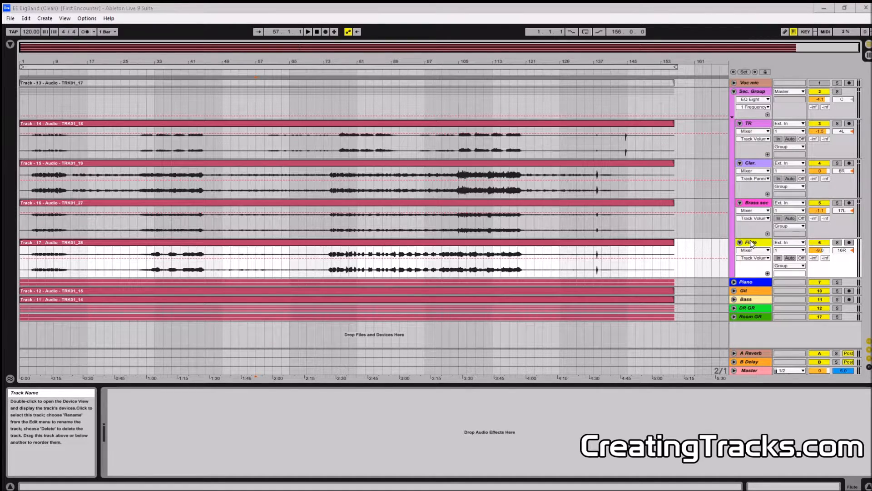
left_click(739, 90)
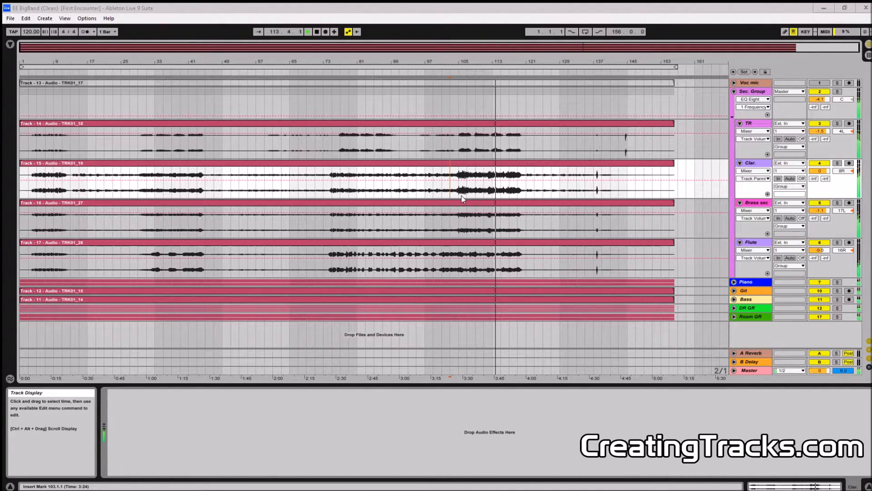
Restart listening around bar 103 and fold Sec. Group to reveal the DR GR drum tracks
left_click(308, 32)
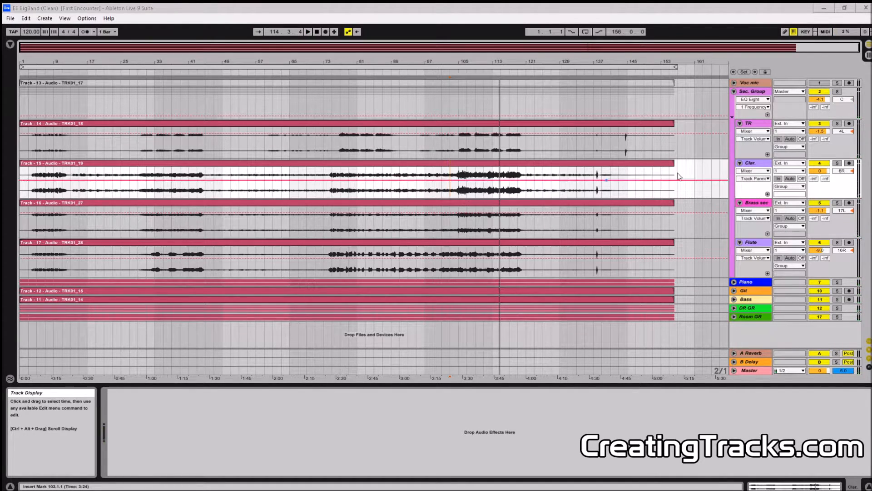
left_click(739, 91)
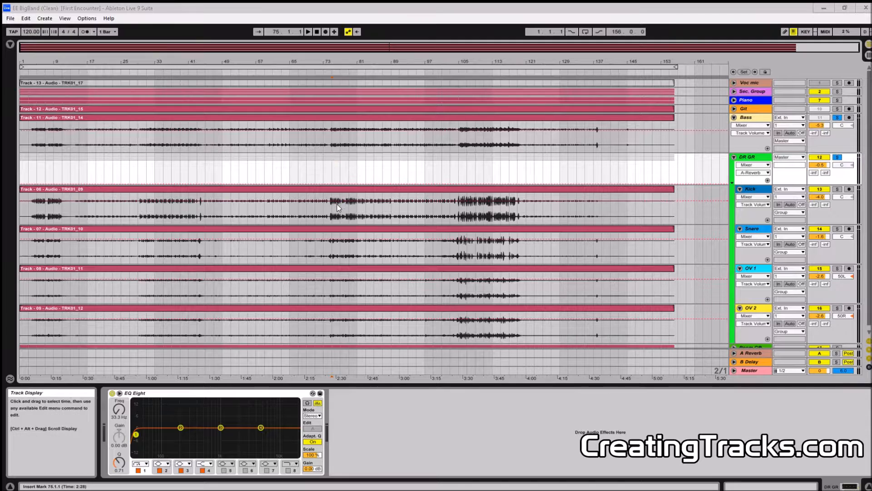
mouse_move(375, 167)
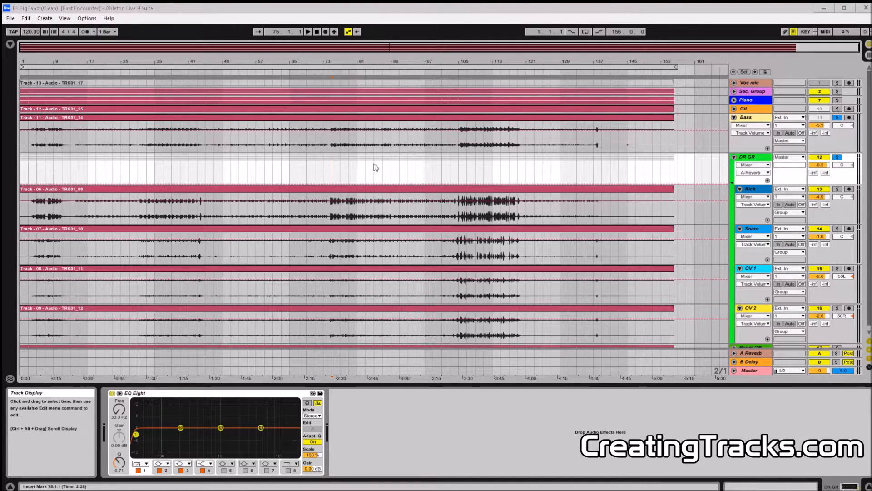
Play through the drum tracks and focus the Snare track's empty device chain
left_click(308, 31)
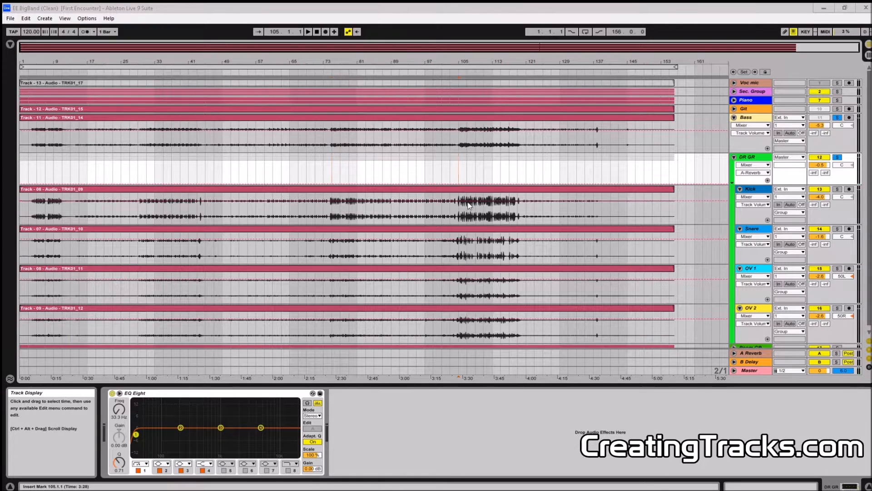
left_click(308, 31)
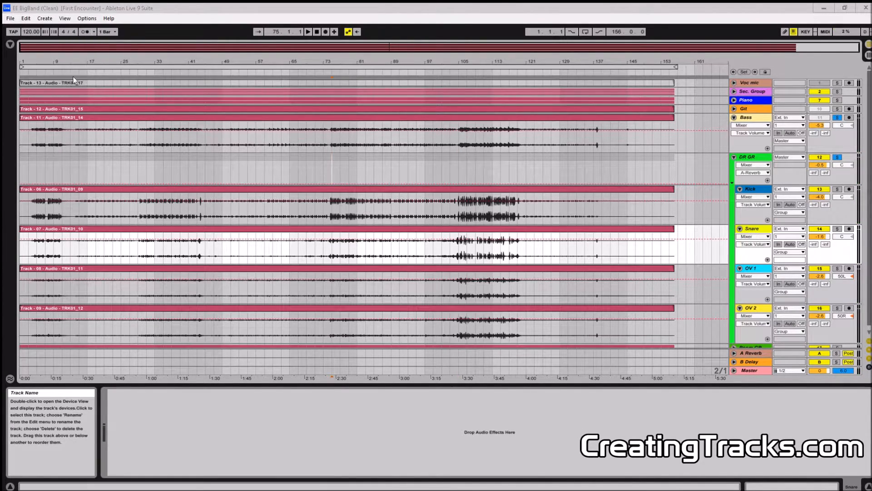
Load EQ Eight onto the Snare with a low cut and mid/high boosts, bypassing once to compare
left_click(10, 44)
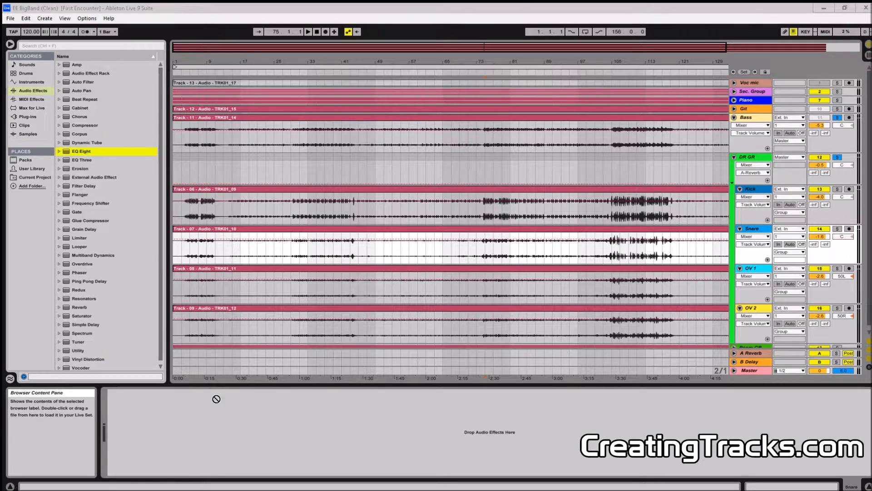
double_click(80, 151)
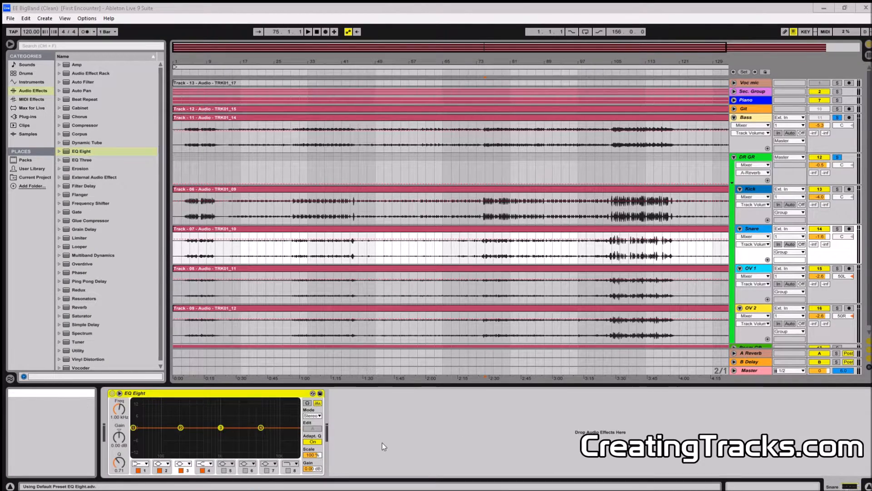
mouse_move(139, 430)
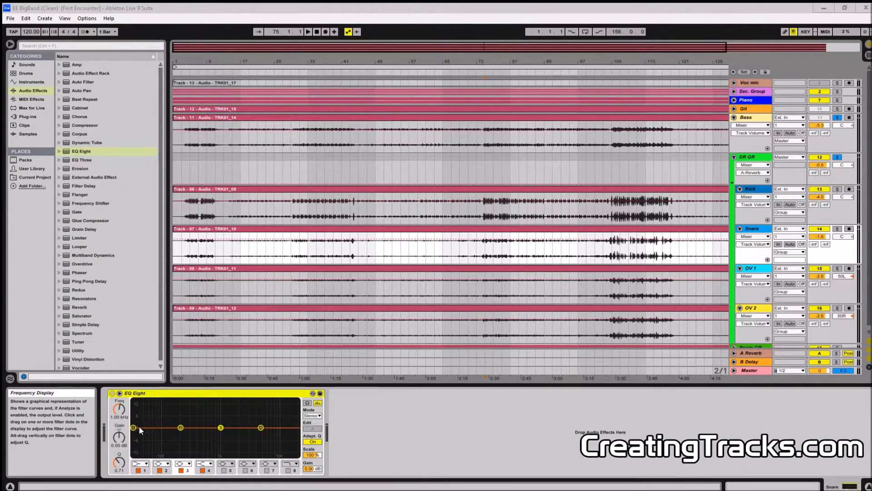
mouse_move(140, 463)
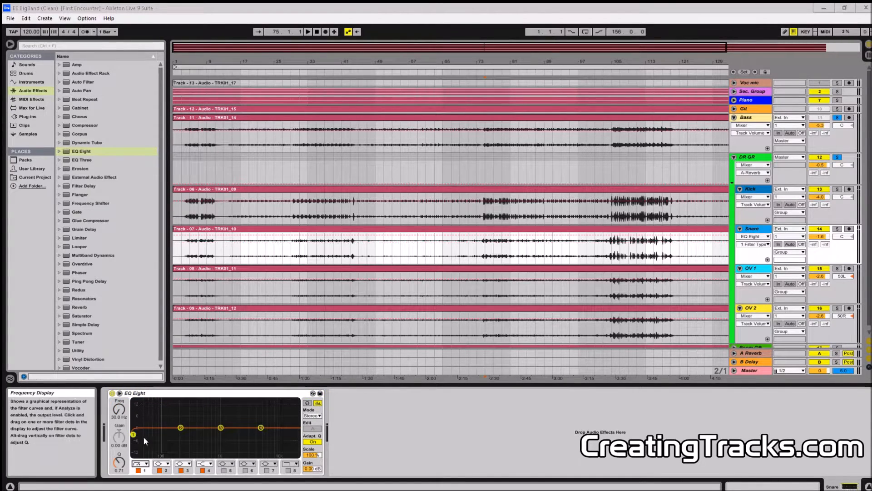
mouse_move(843, 165)
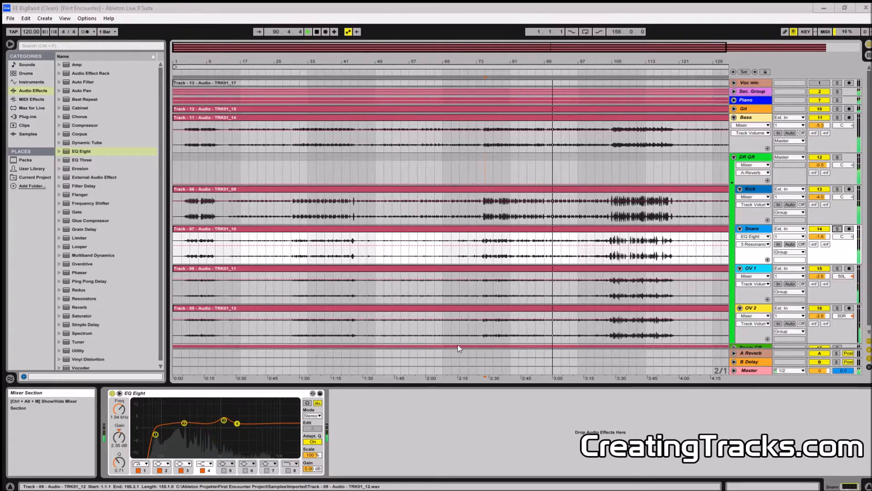
left_click(112, 393)
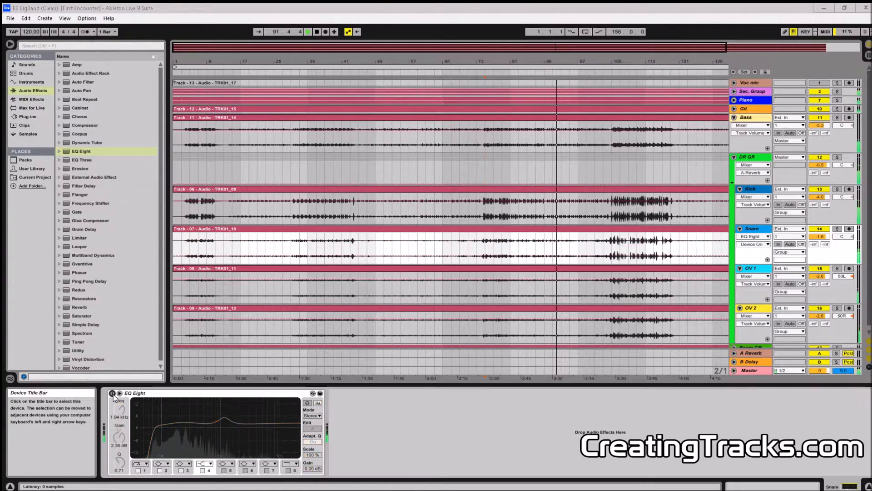
left_click(113, 394)
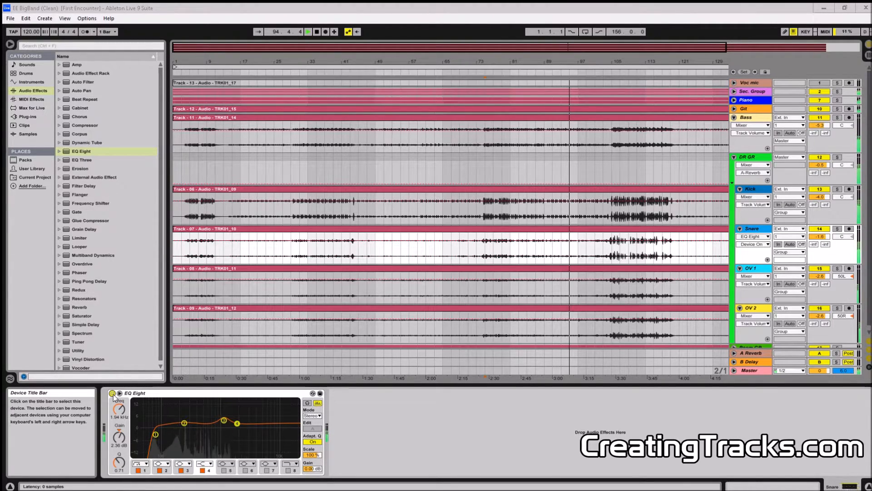
mouse_move(192, 410)
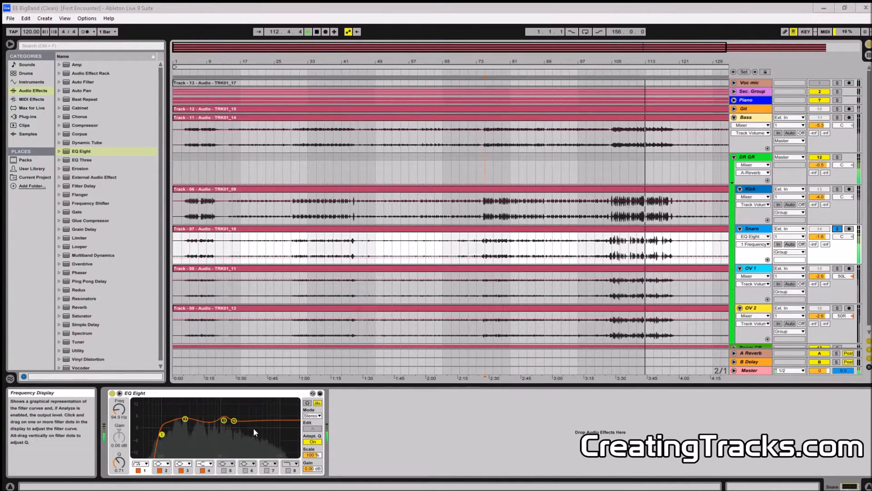
mouse_move(112, 393)
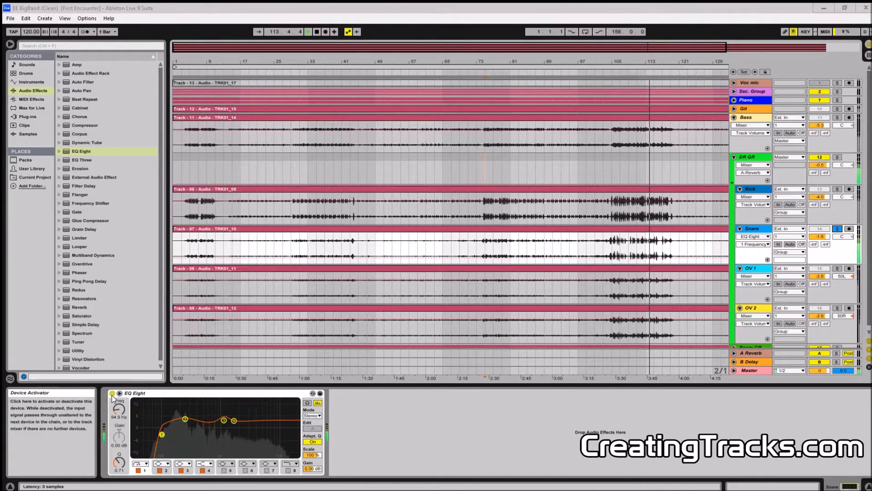
Bypass and re-enable the snare EQ again, then listen from a chosen point in the song
left_click(112, 392)
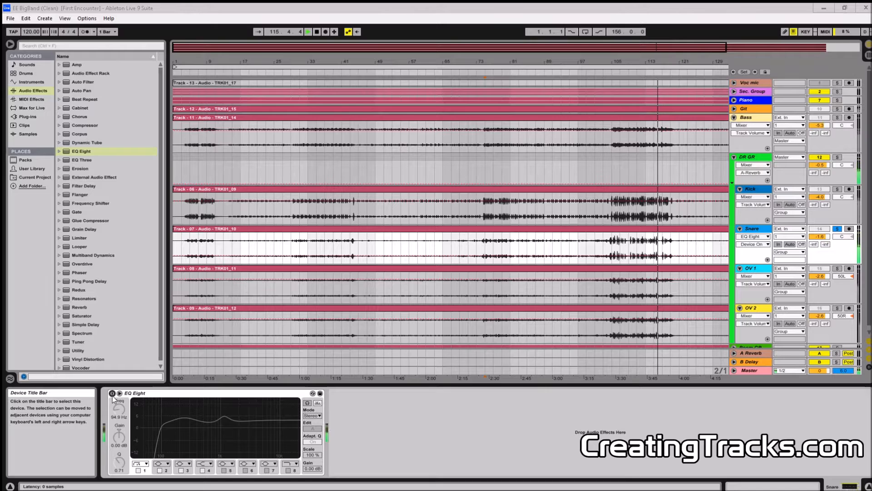
left_click(112, 394)
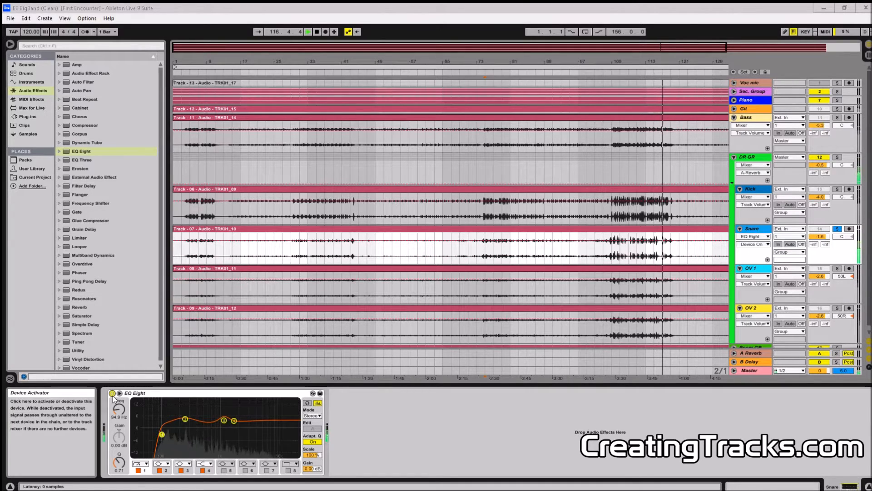
left_click(308, 31)
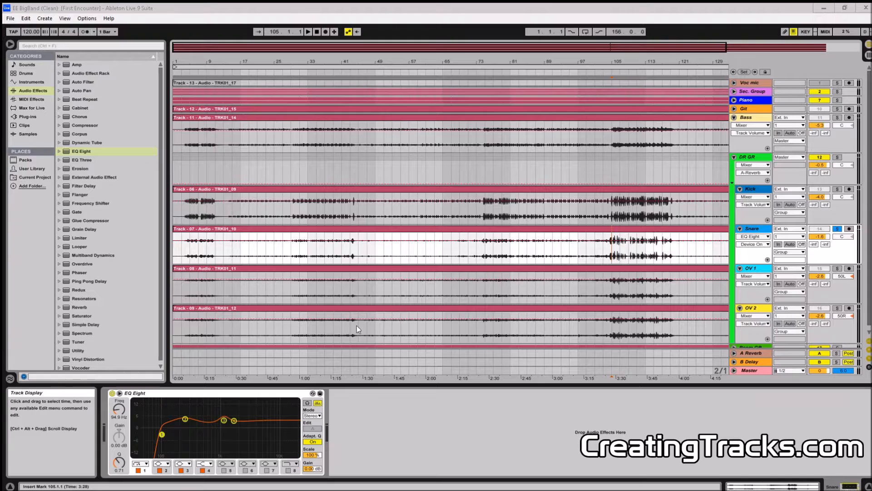
mouse_move(161, 435)
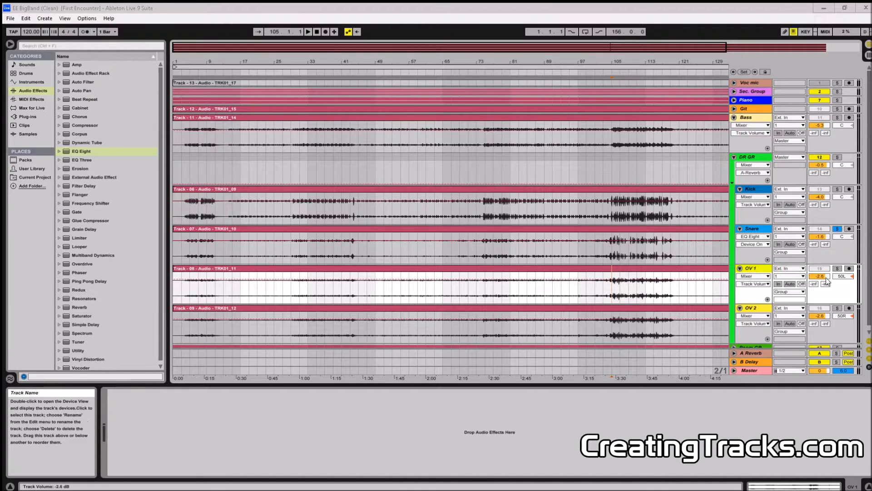
mouse_move(127, 189)
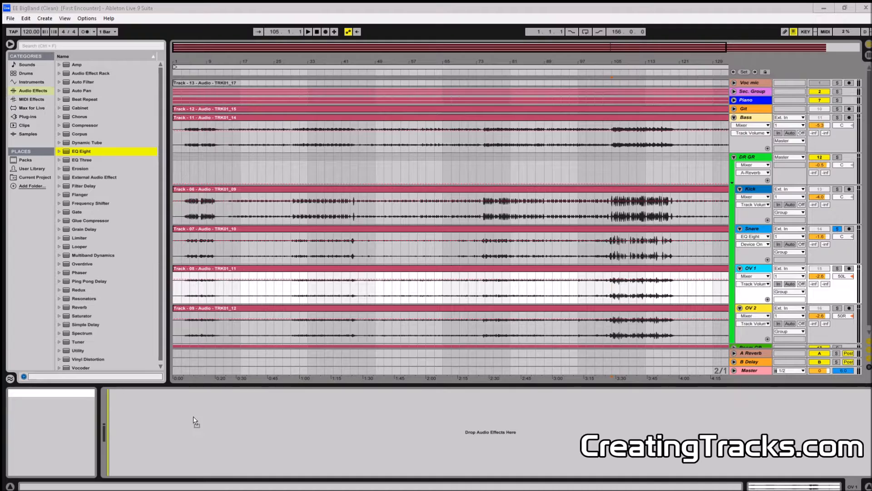
Add EQ Eight with a low cut and lifted highs to overhead tracks OV 1 and OV 2, auditioning during playback
double_click(80, 151)
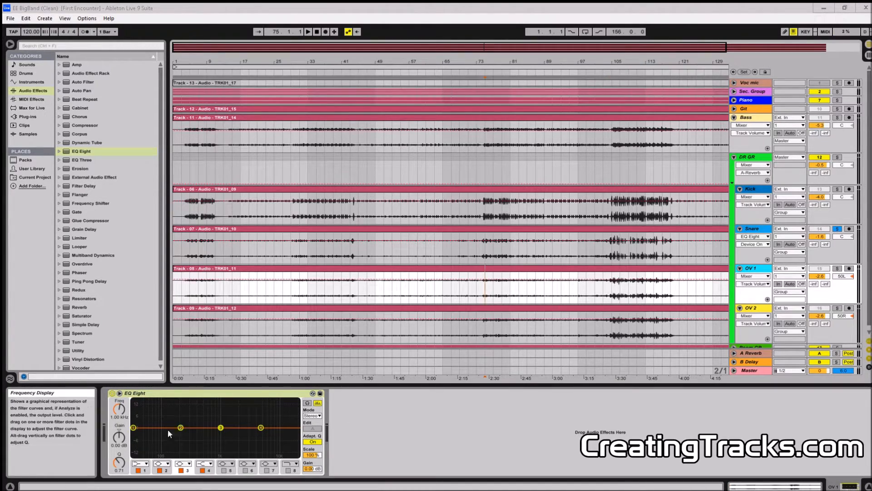
mouse_move(266, 436)
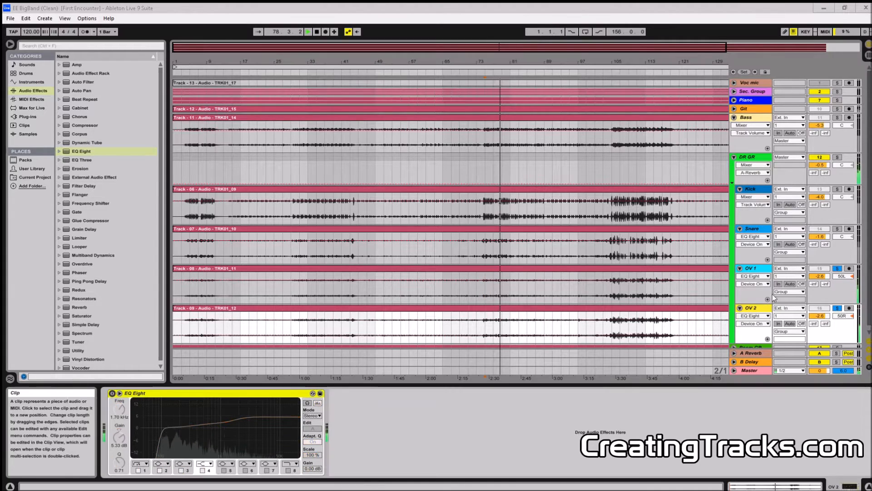
left_click(113, 399)
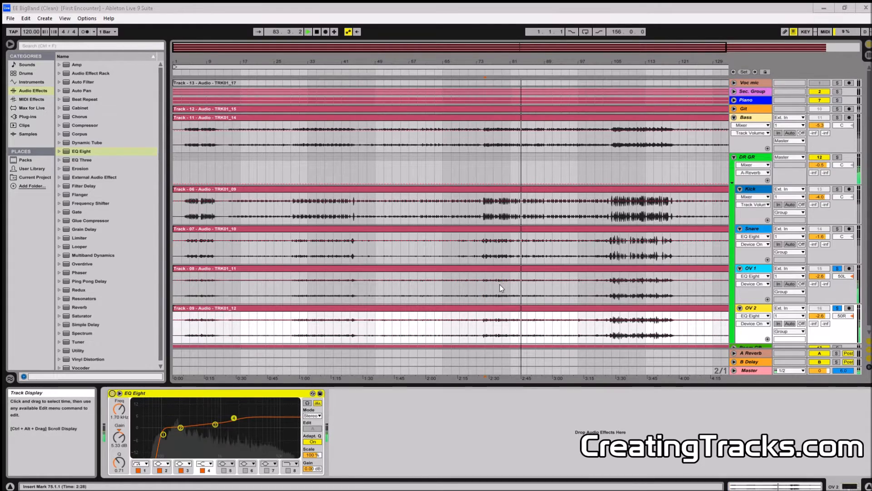
left_click(502, 288)
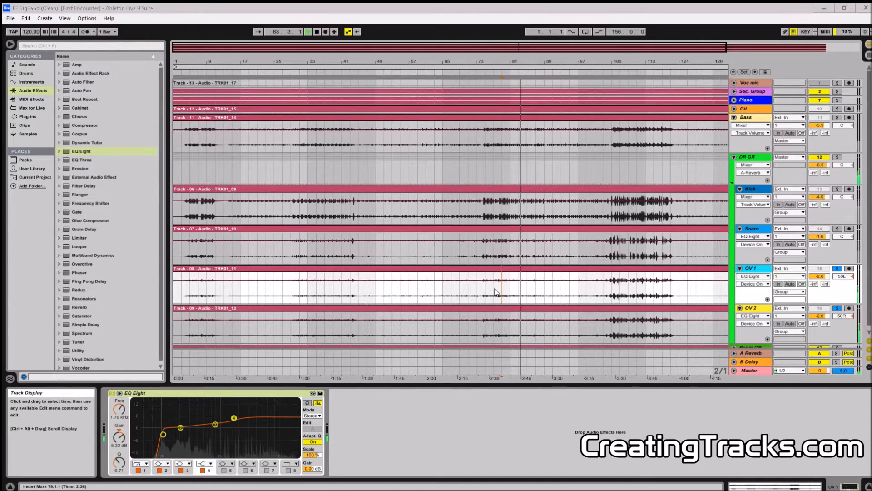
left_click(503, 313)
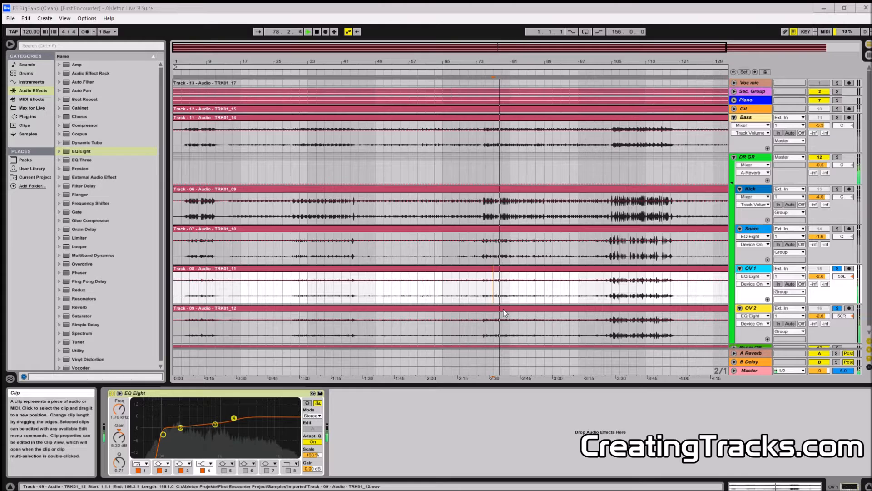
left_click(495, 288)
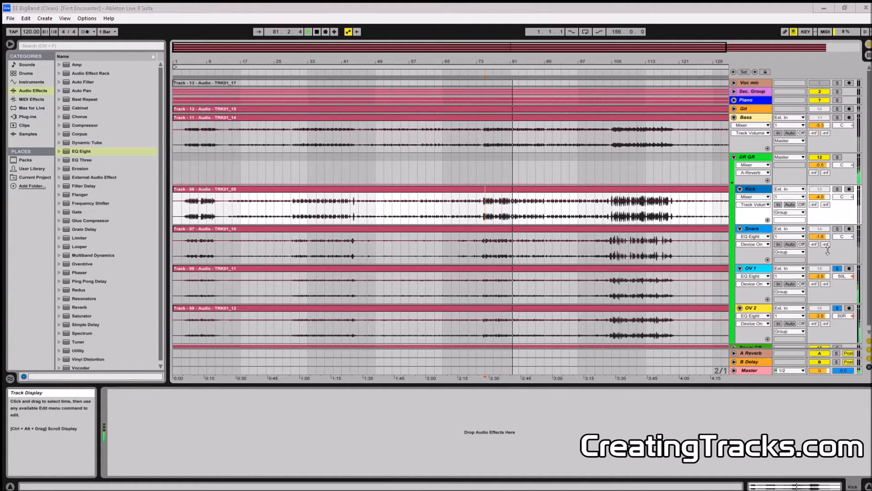
mouse_move(837, 308)
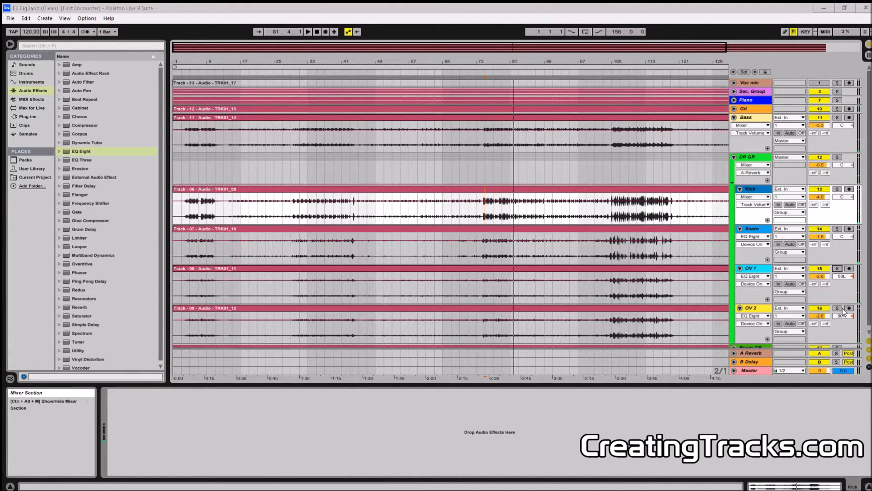
mouse_move(751, 189)
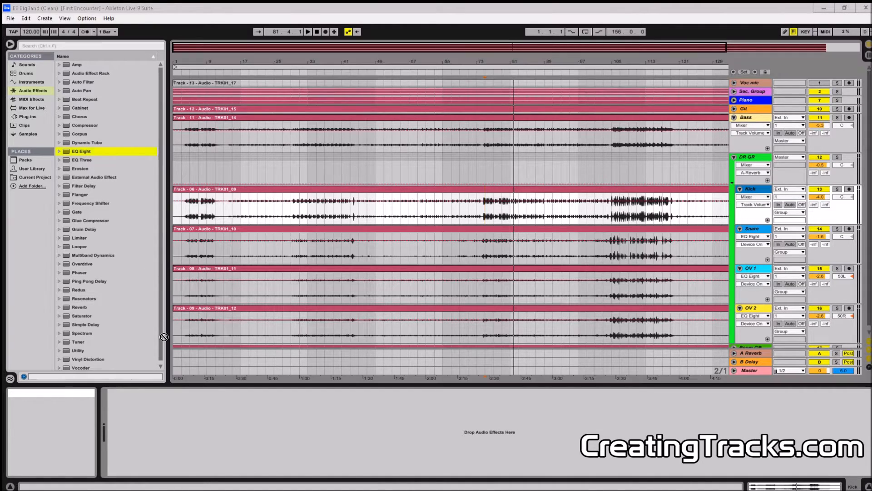
Add EQ Eight to the Kick with a high roll-off and a narrow notch around 449 Hz, then listen back
double_click(80, 151)
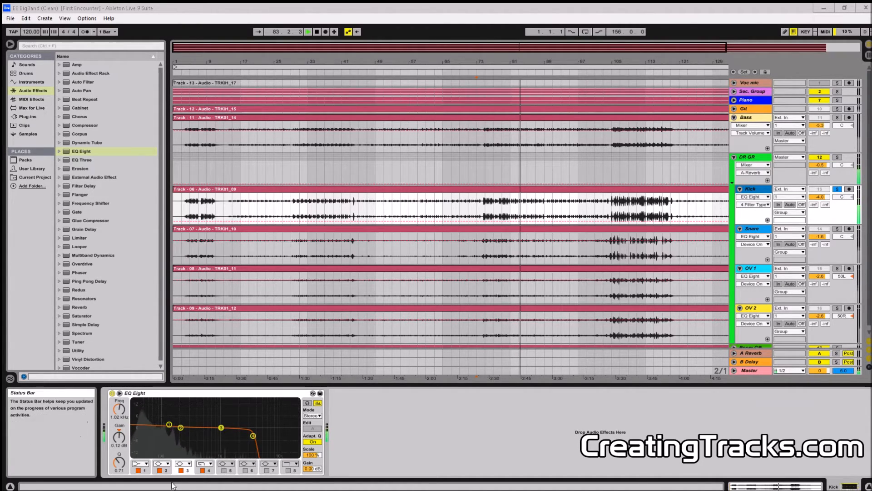
mouse_move(119, 462)
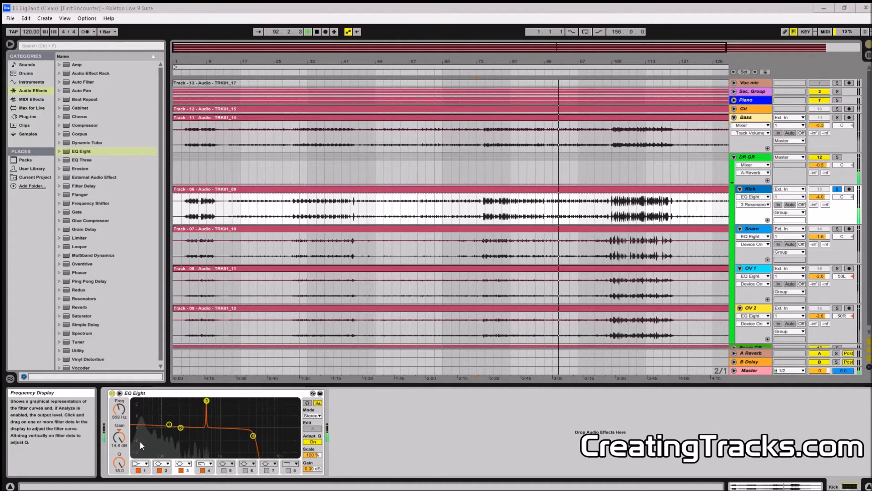
mouse_move(118, 453)
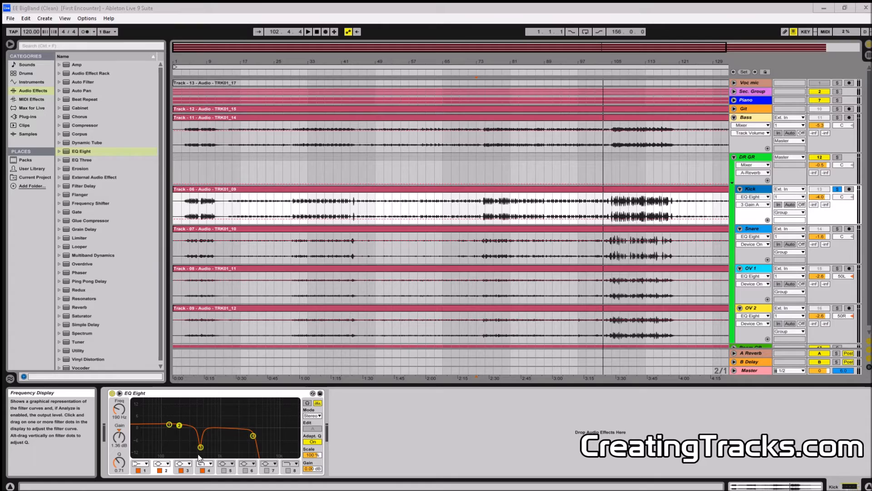
mouse_move(200, 453)
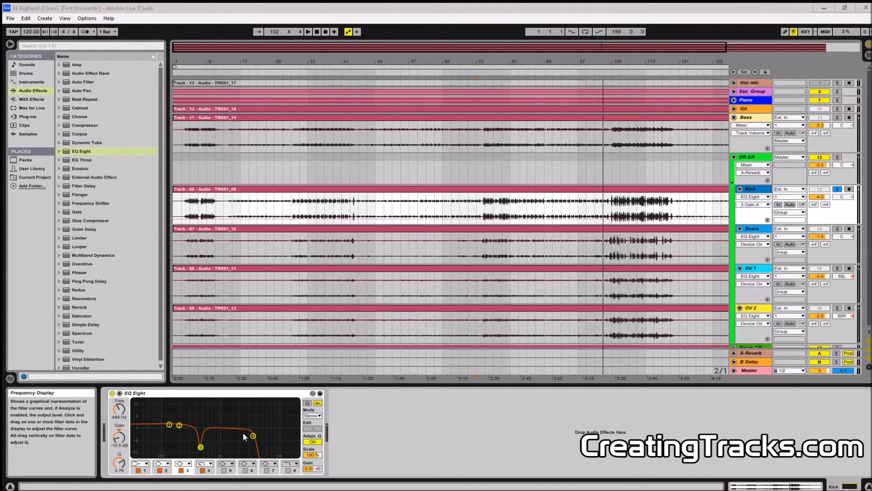
mouse_move(226, 438)
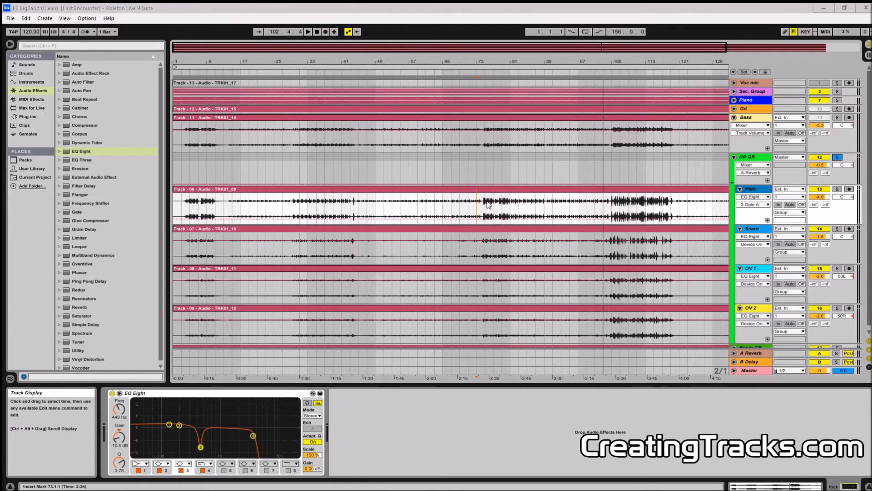
left_click(477, 199)
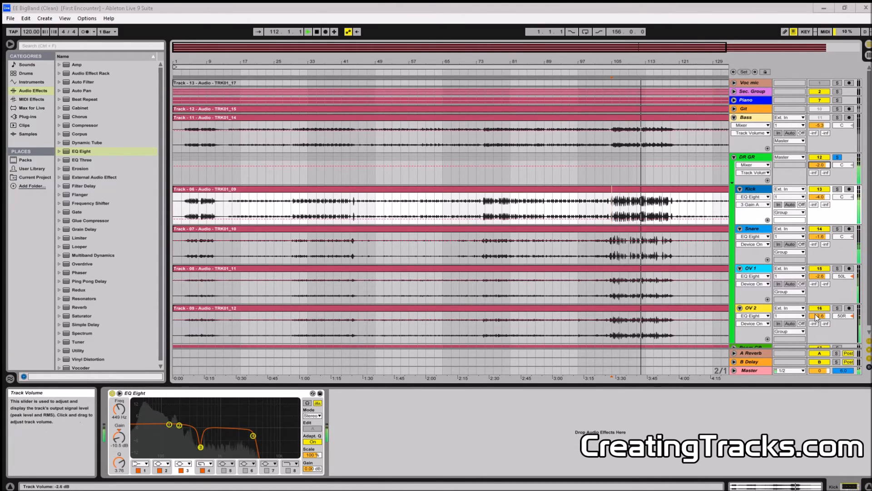
mouse_move(841, 236)
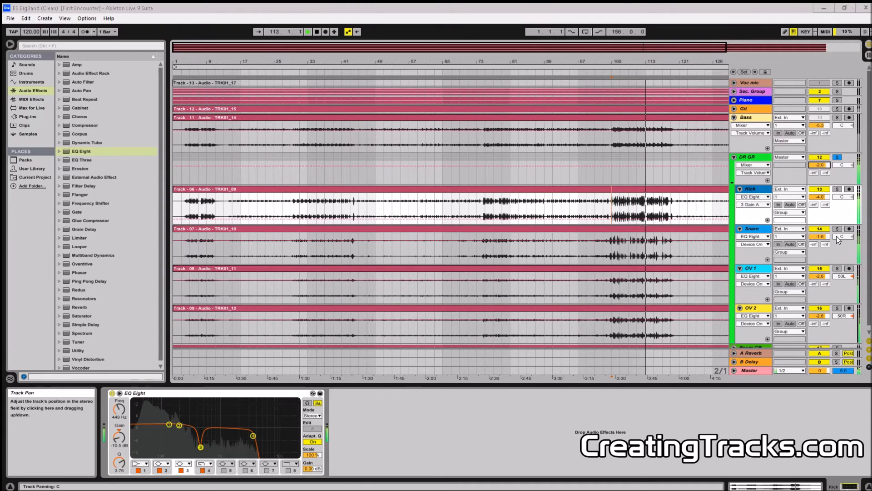